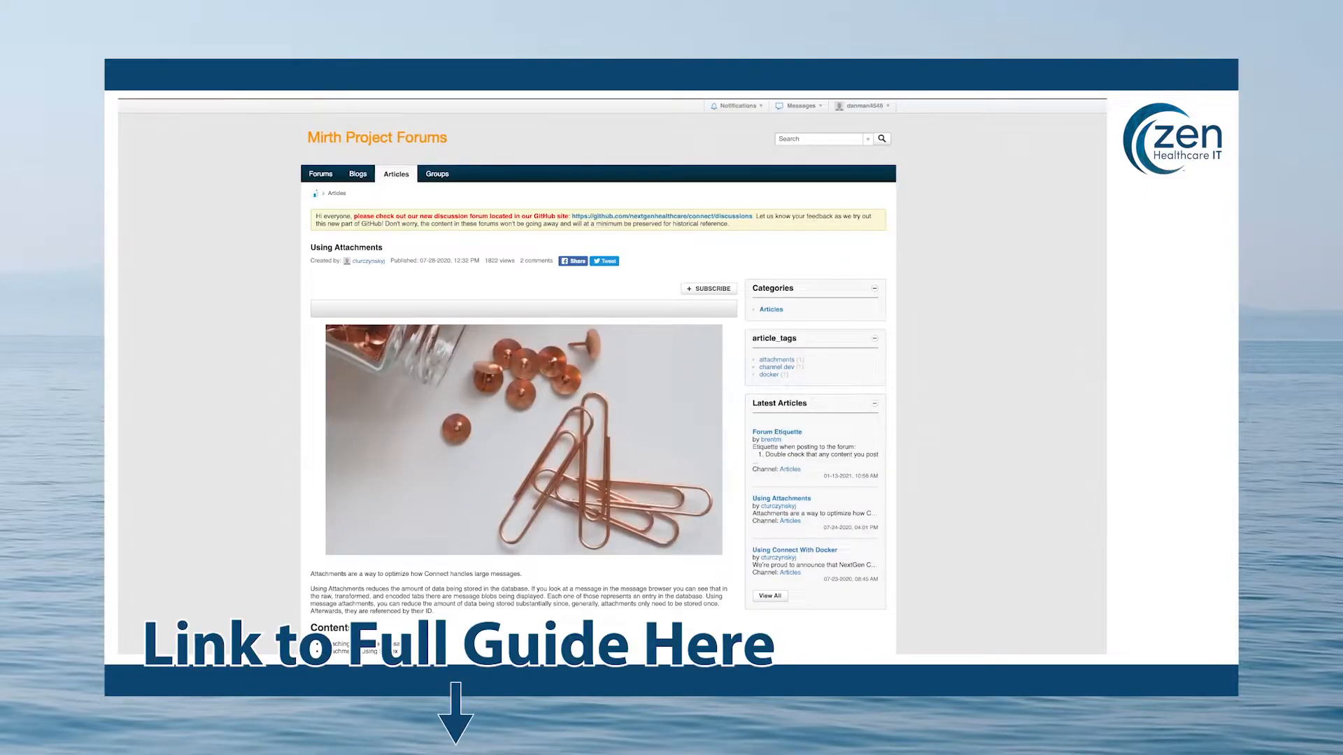
- Open the PDF Listener channel to show its Attachment dropdown and Store Attachments checkbox
scroll("down", 3)
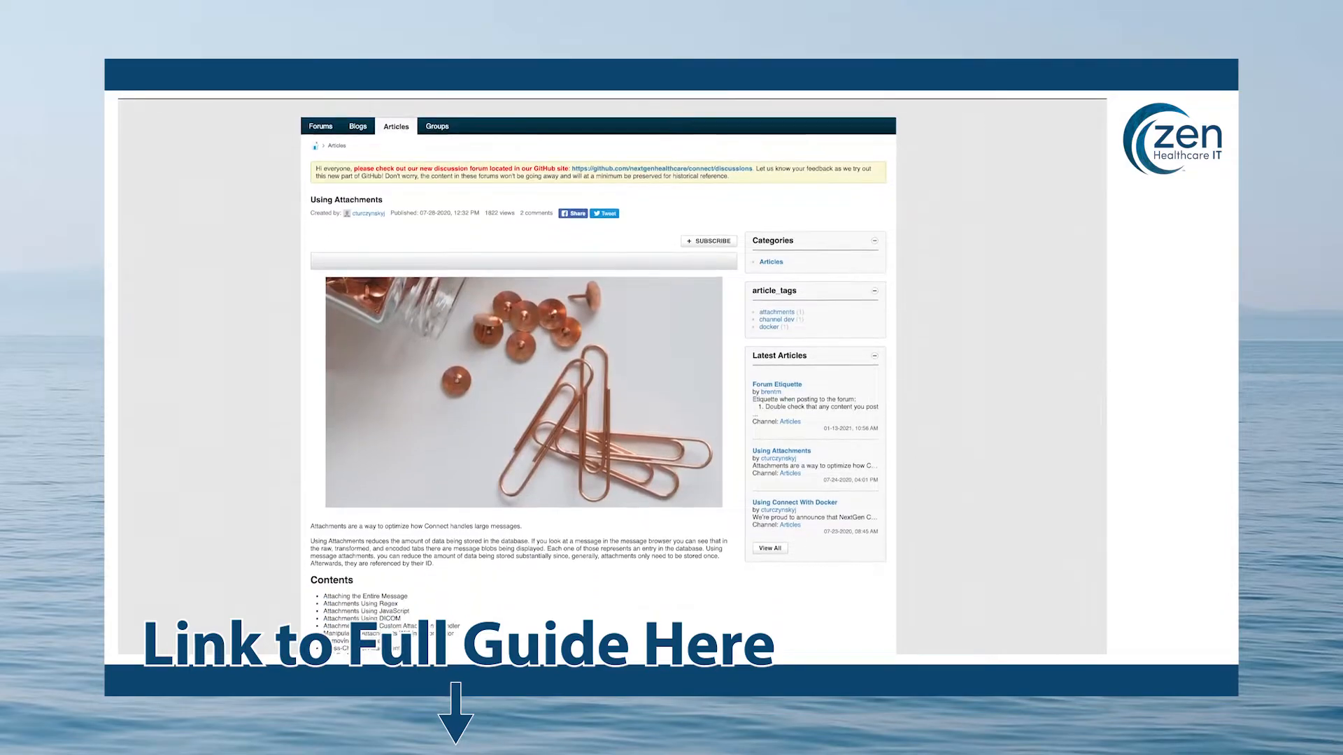
scroll("down", 3)
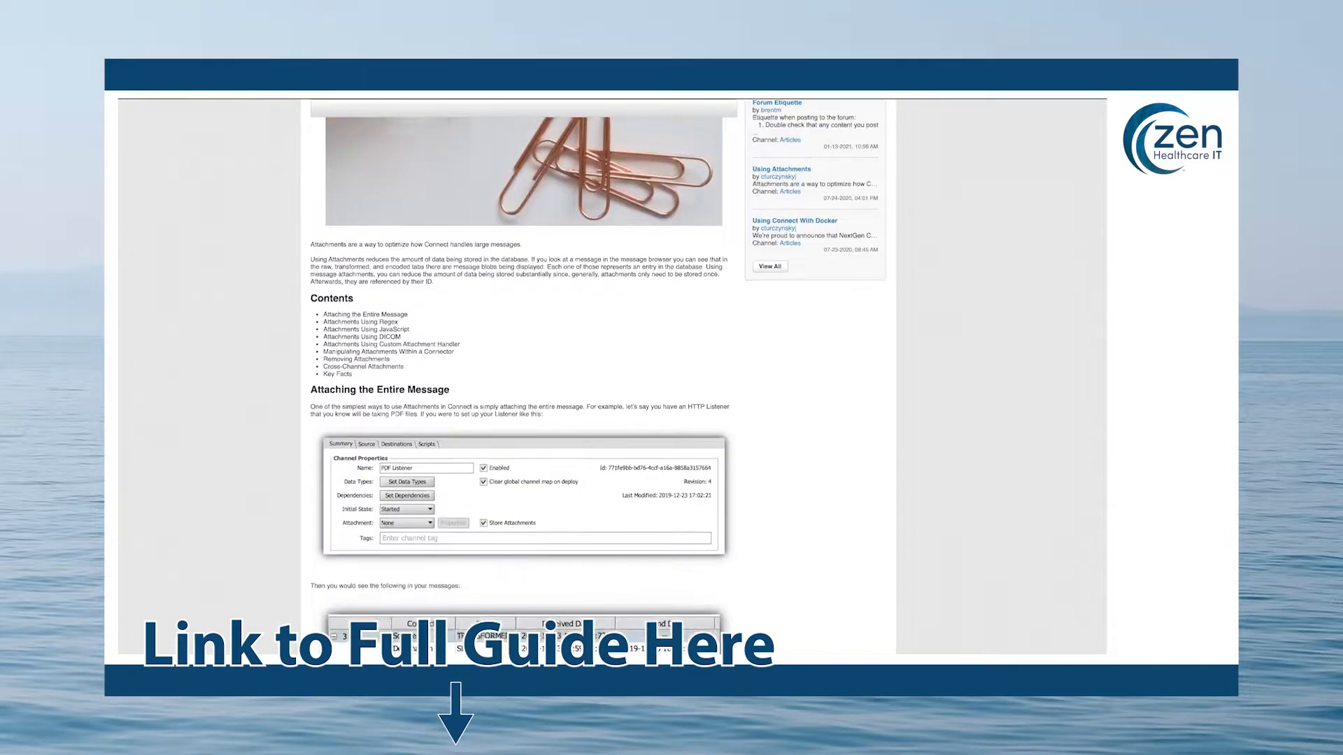
scroll("down", 3)
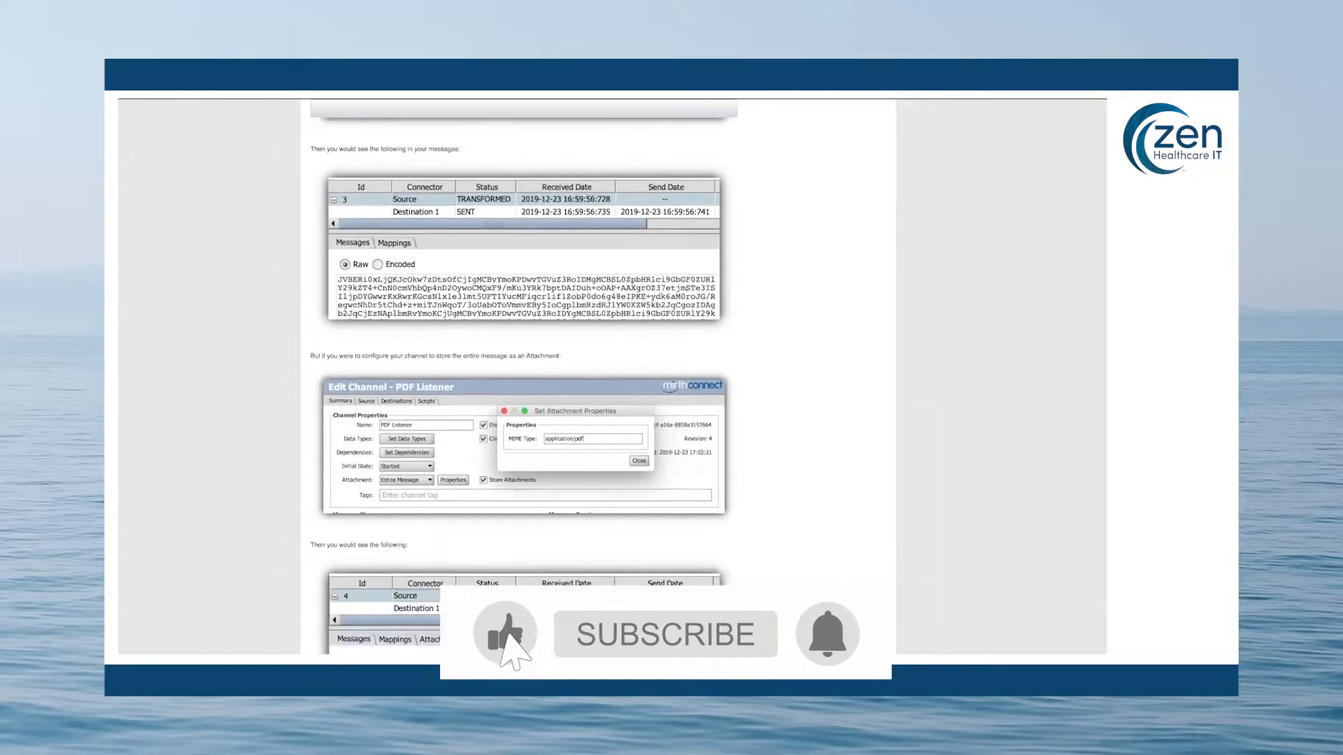
scroll("down", 3)
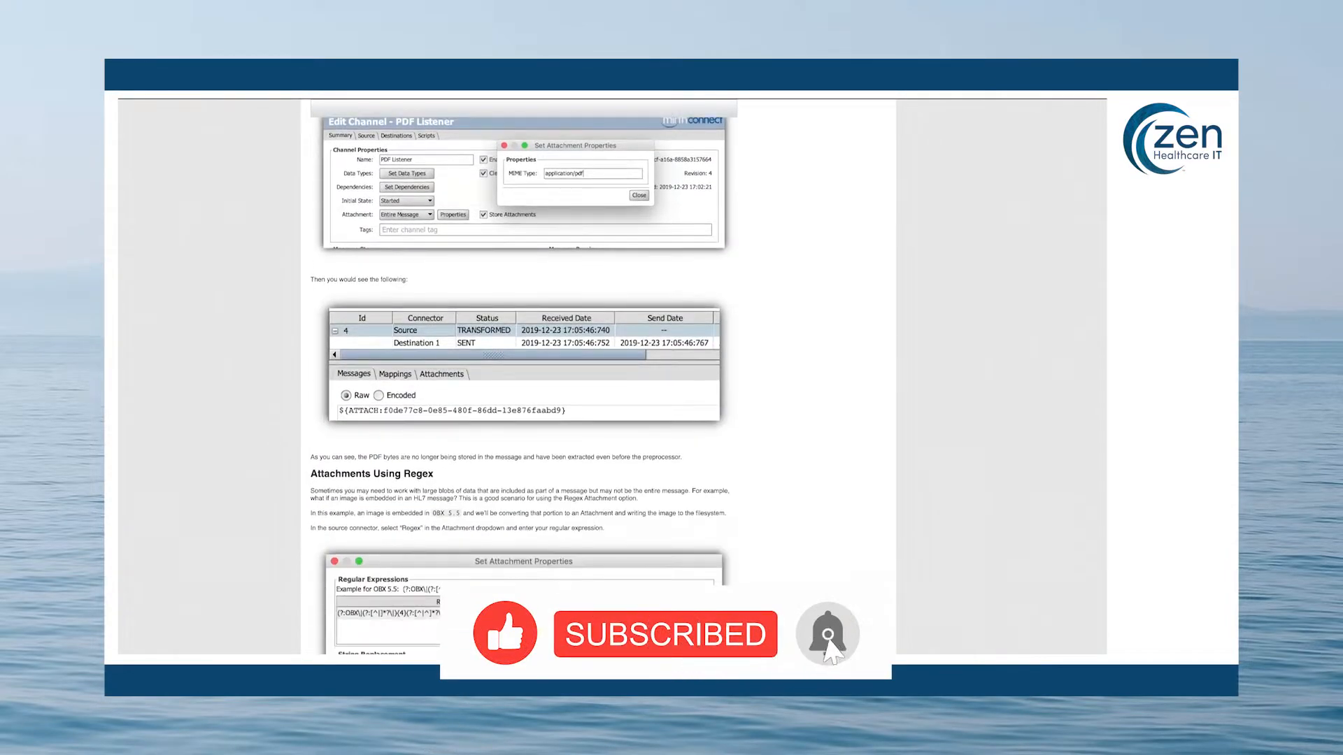
scroll("down", 3)
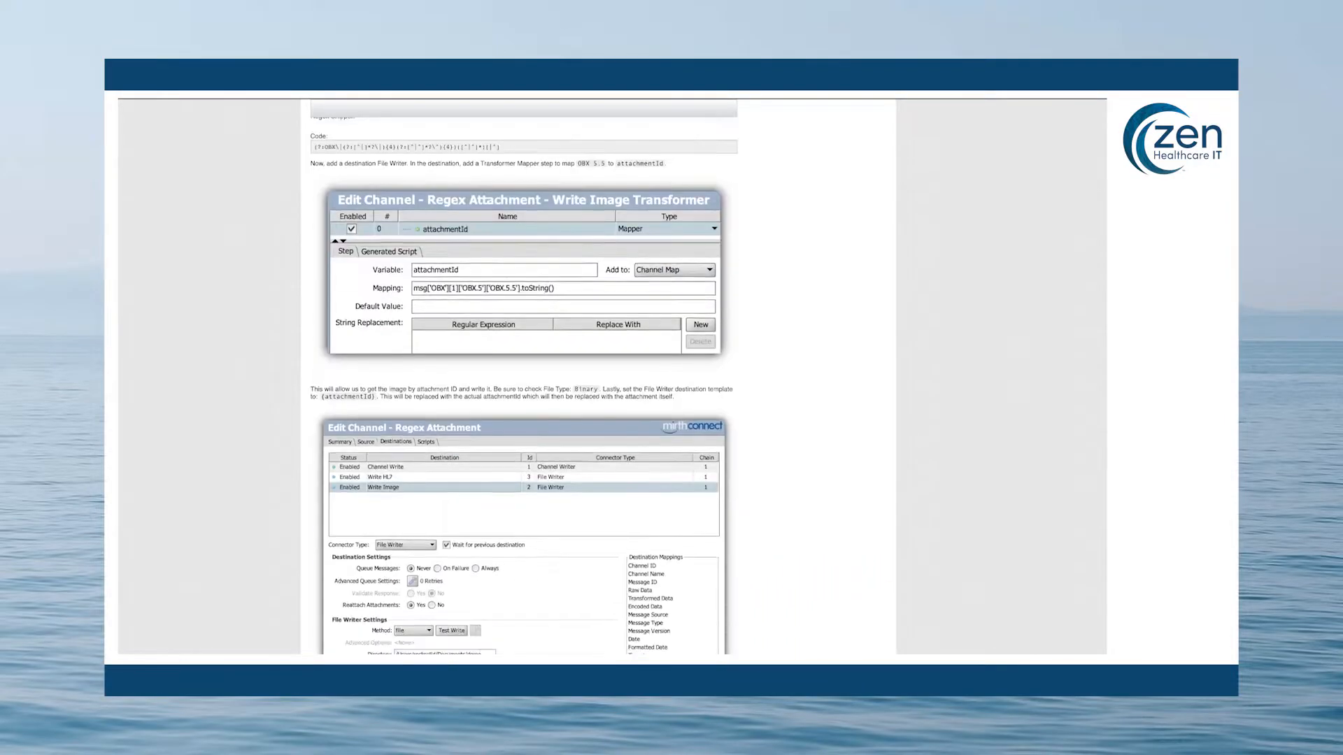
scroll("down", 3)
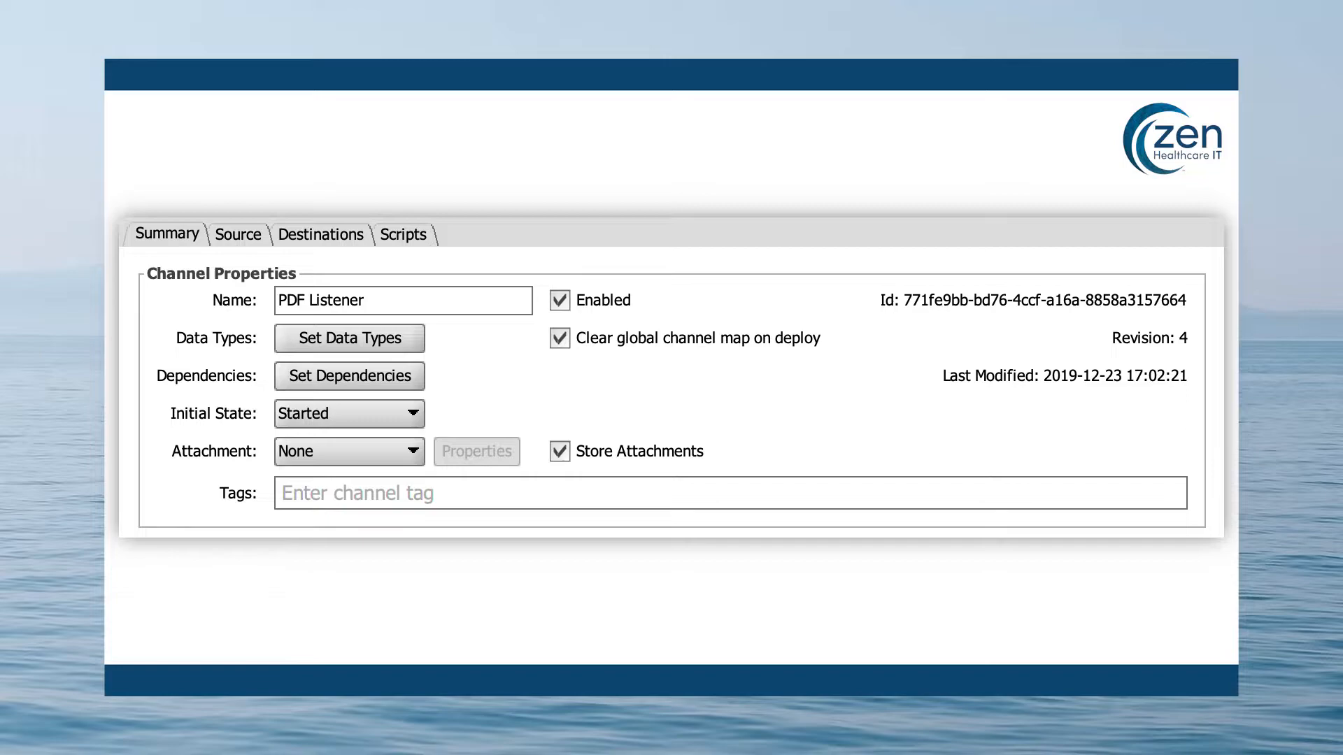
left_click(348, 451)
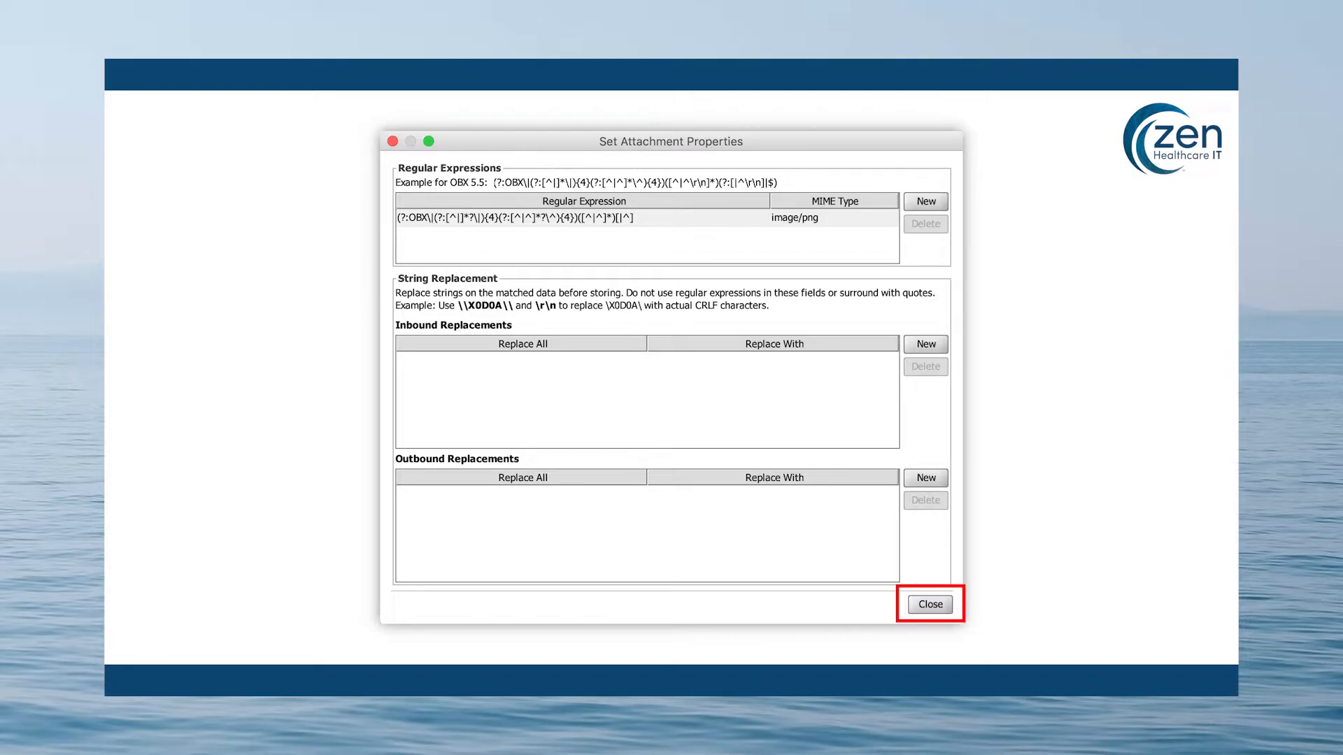
left_click(929, 604)
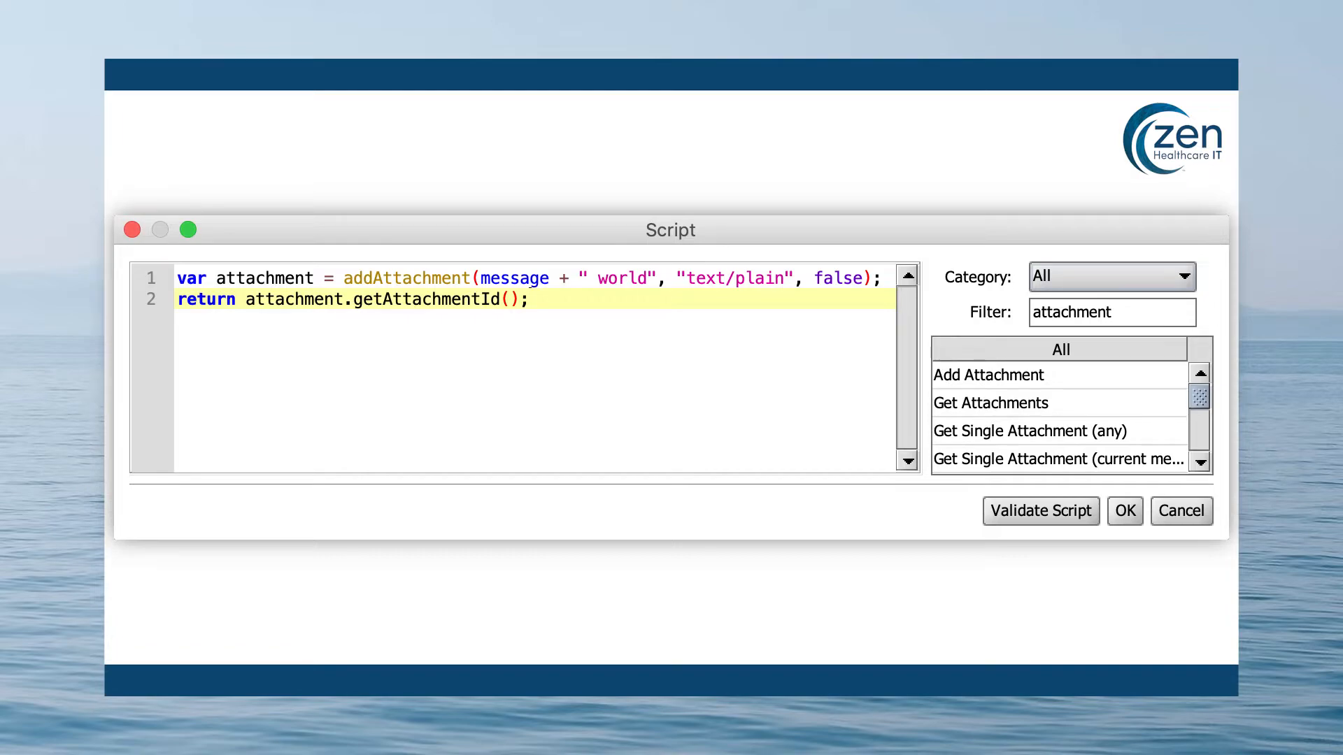
- Select text in the attachment script that adds message + " world" as text/plain
double_click(619, 278)
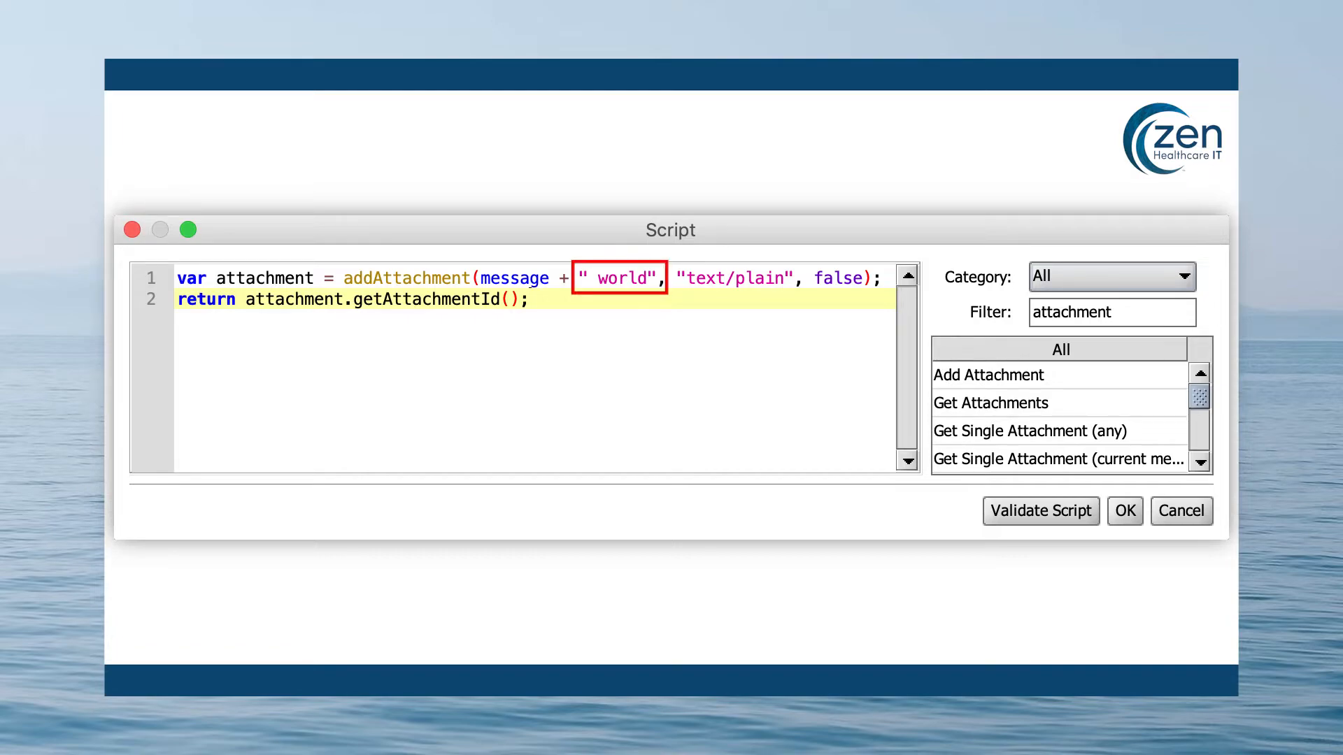